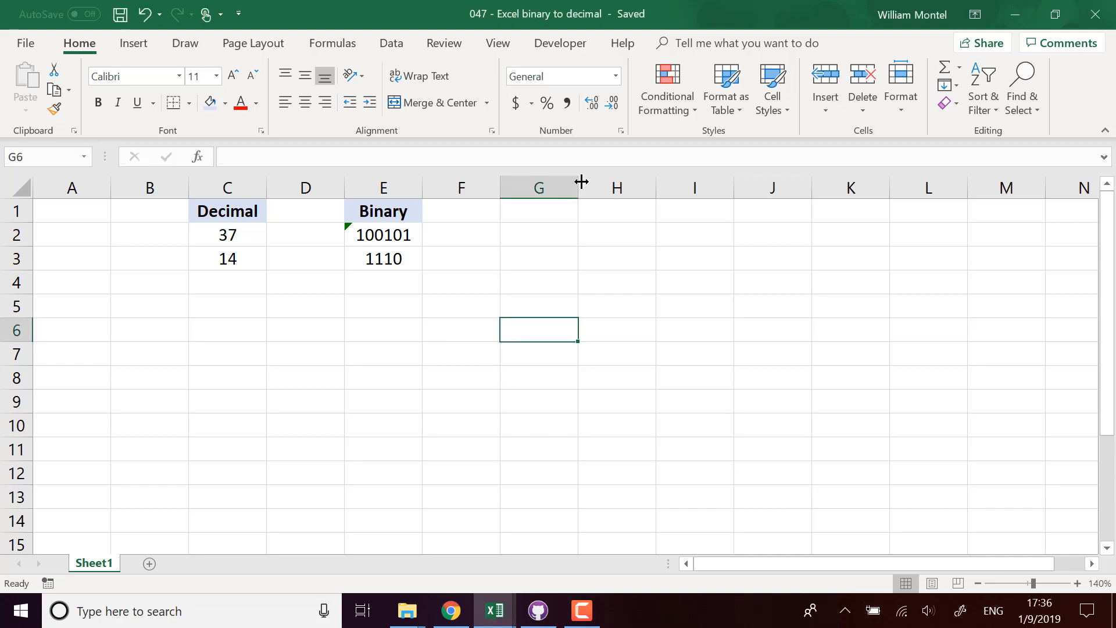
{"action": "mouse_move", "coordinate": [442, 283]}
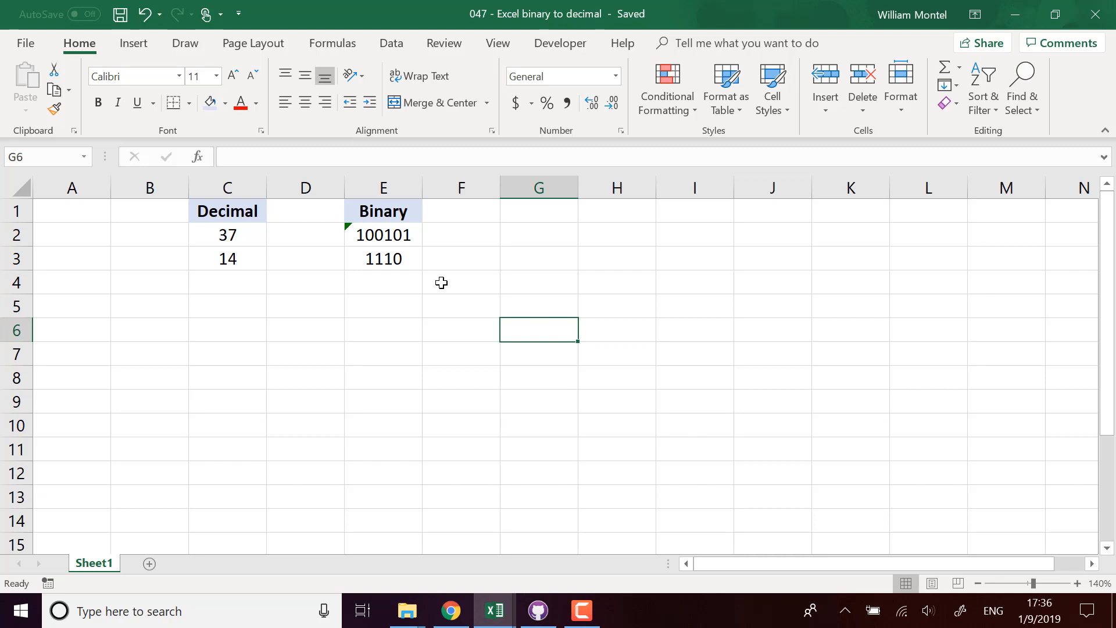
{"action": "mouse_move", "coordinate": [230, 235]}
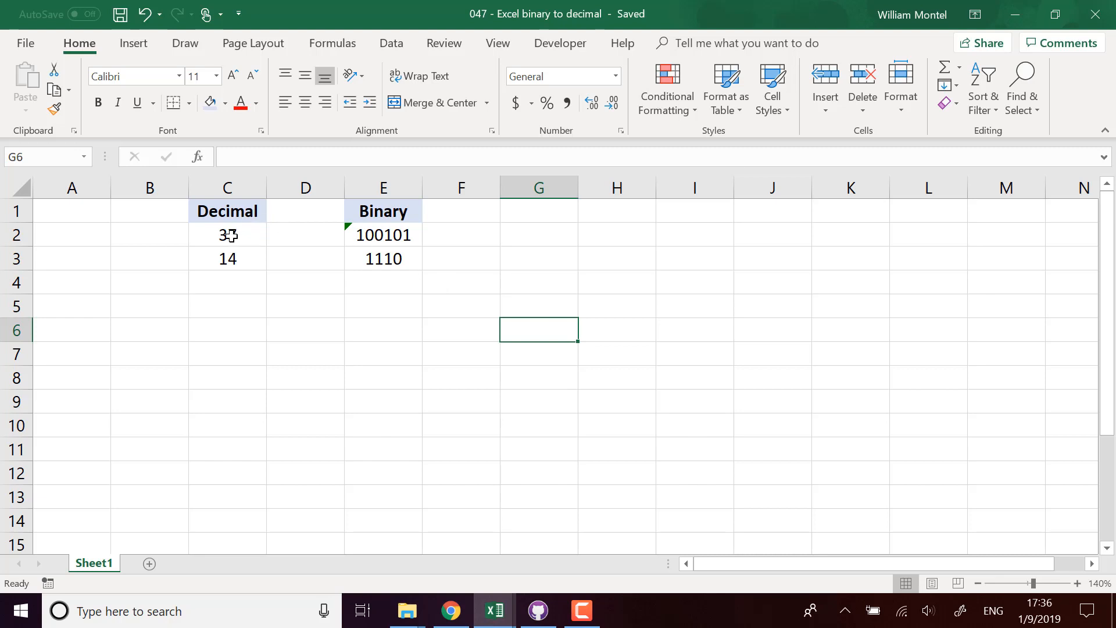
{"action": "mouse_move", "coordinate": [415, 236]}
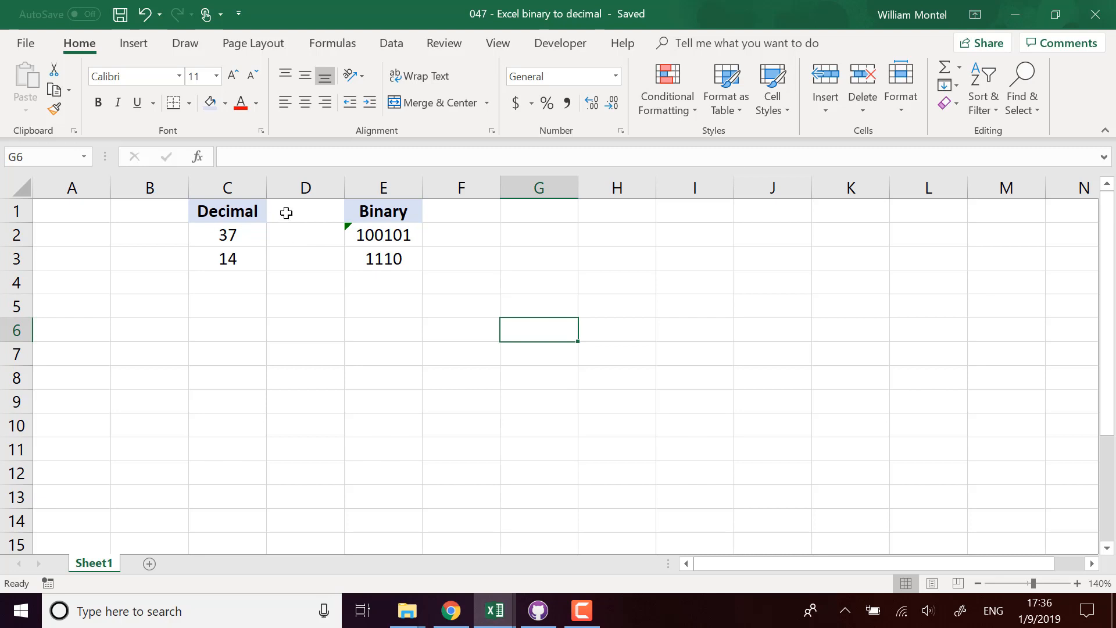
{"action": "mouse_move", "coordinate": [261, 265]}
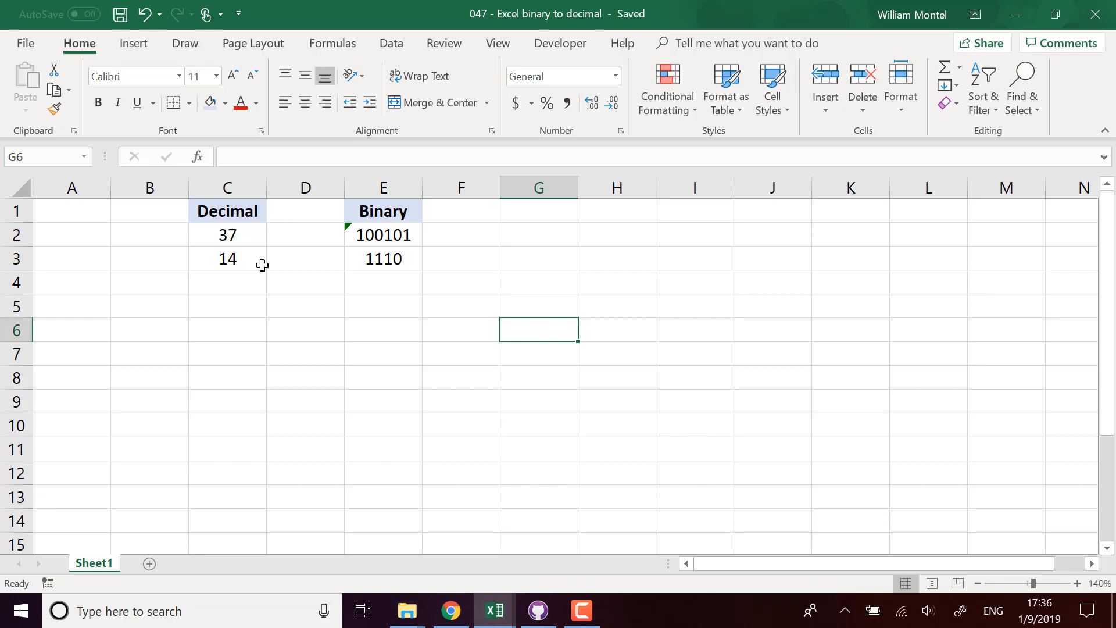
- Review the sample rows: decimal 37 with binary 100101, and binary 1110
{"action": "left_click", "coordinate": [226, 233]}
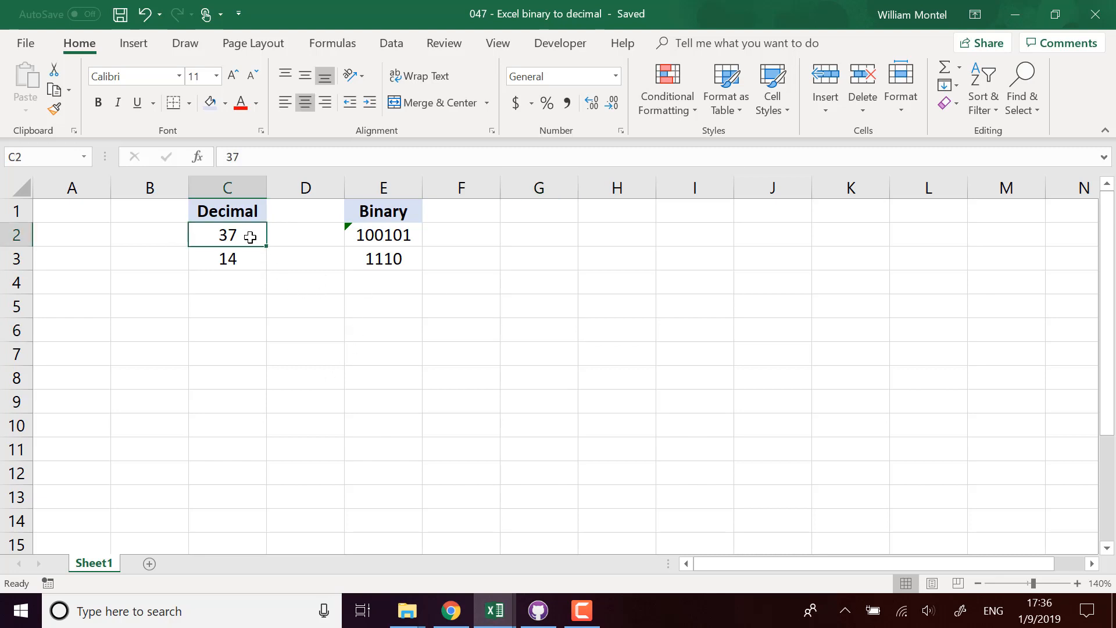
{"action": "mouse_move", "coordinate": [276, 271]}
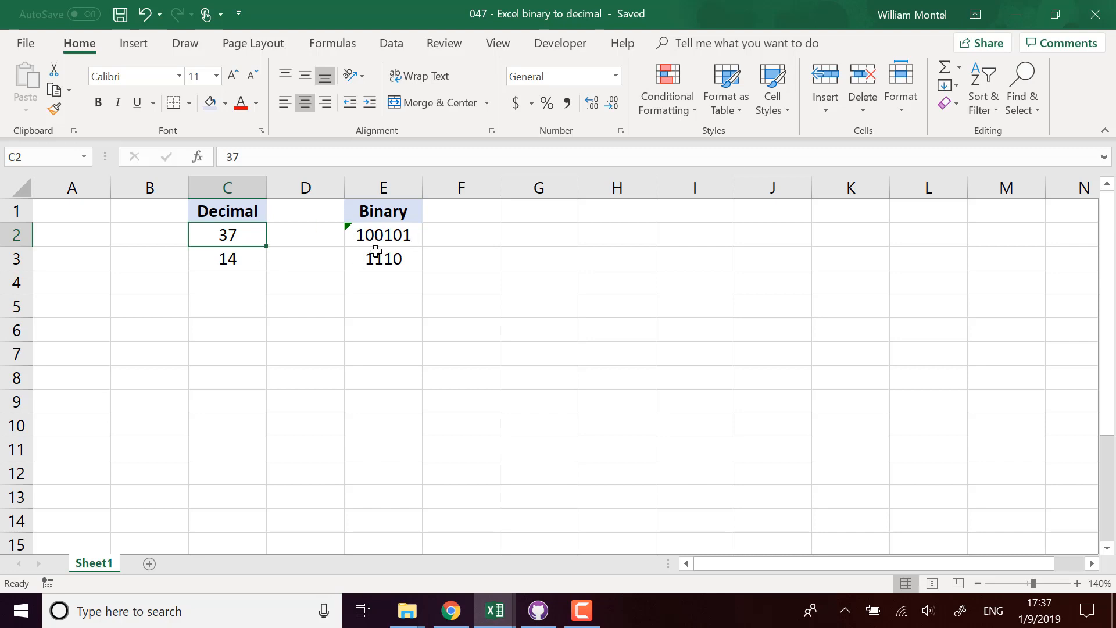
{"action": "mouse_move", "coordinate": [426, 244]}
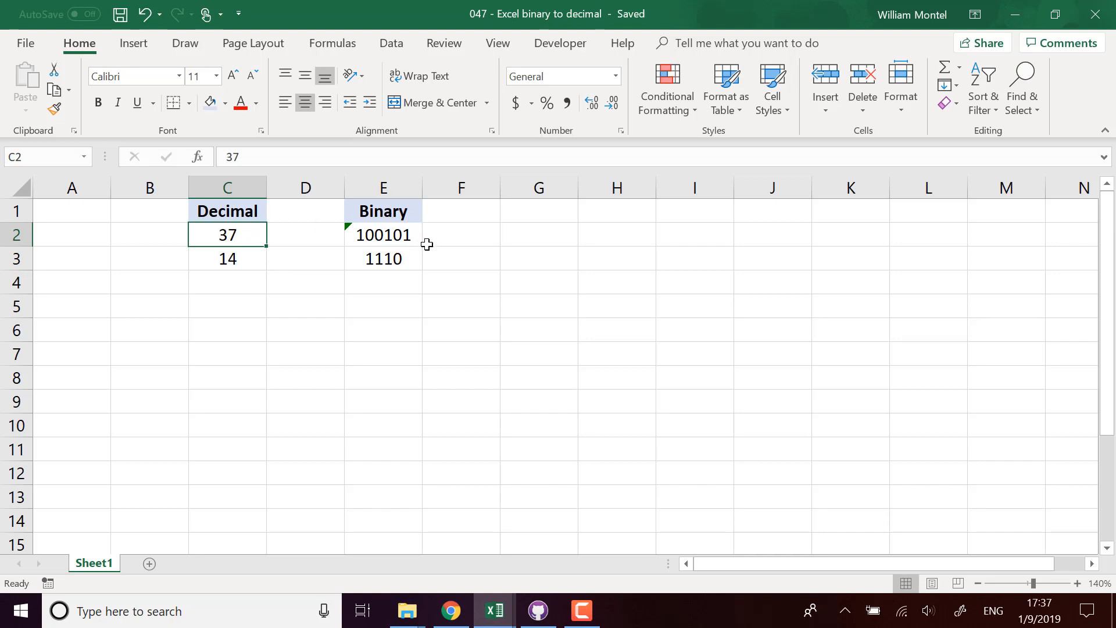
{"action": "left_click", "coordinate": [383, 234]}
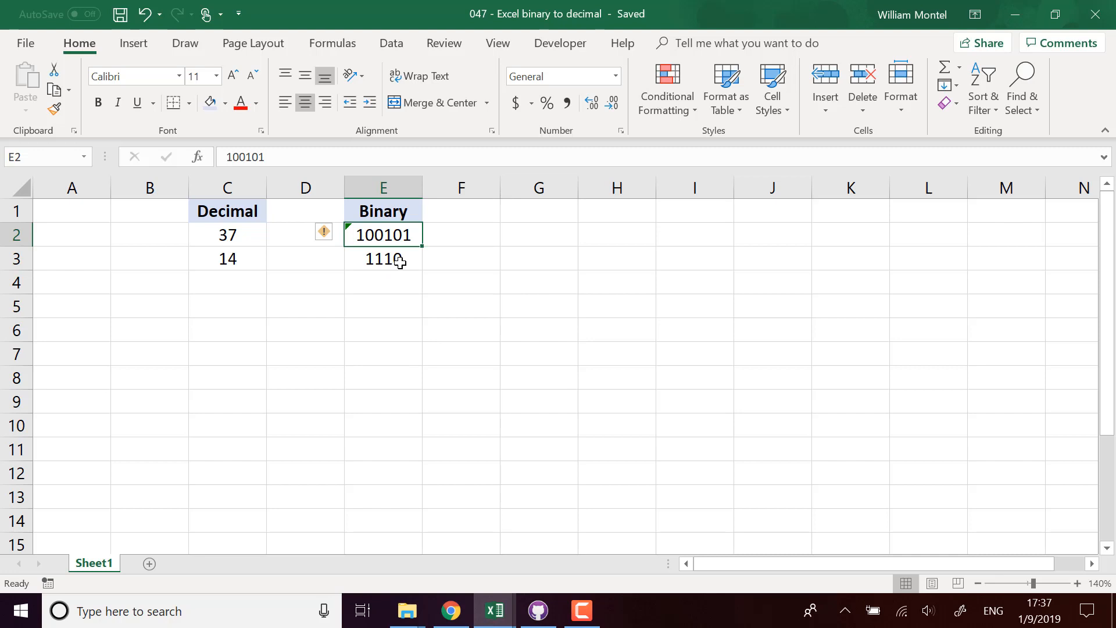
{"action": "left_click", "coordinate": [382, 259]}
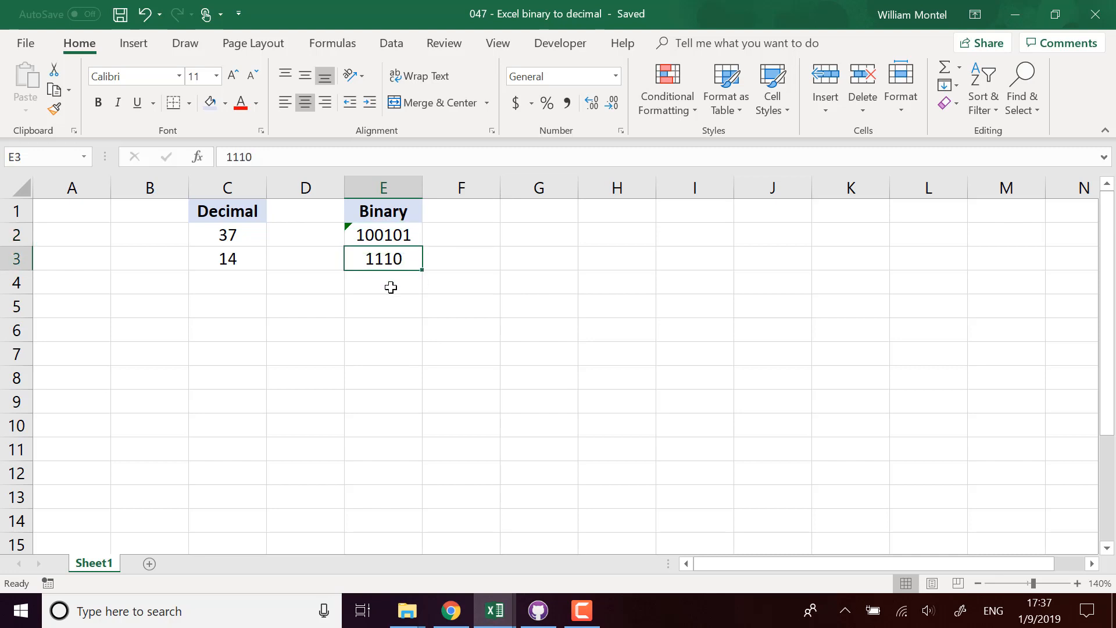
{"action": "mouse_move", "coordinate": [246, 267]}
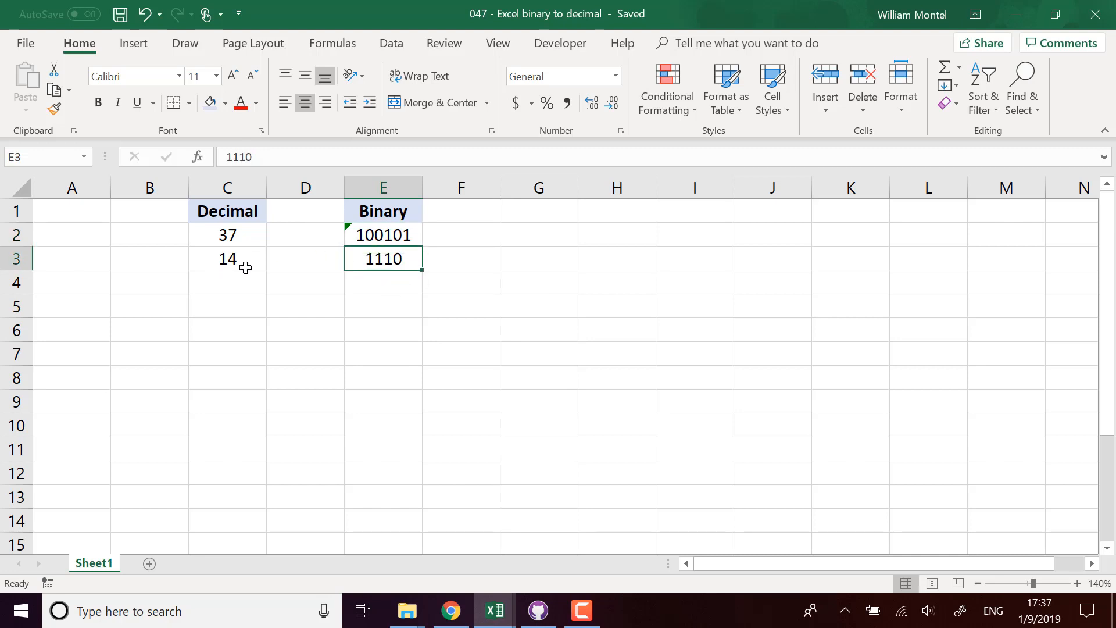
{"action": "mouse_move", "coordinate": [249, 291]}
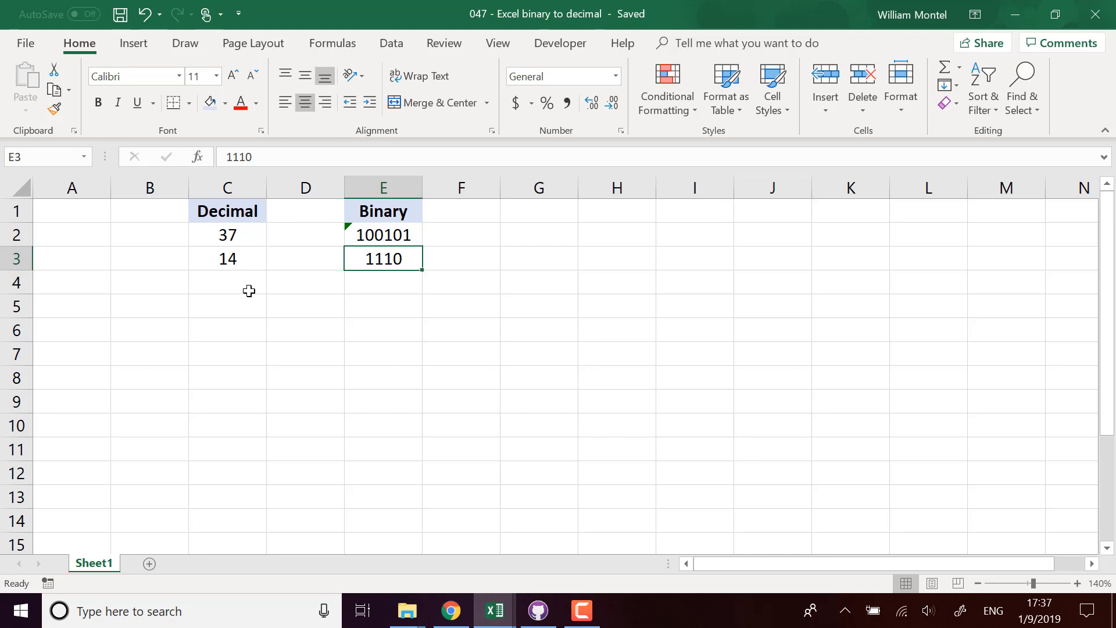
{"action": "mouse_move", "coordinate": [509, 350]}
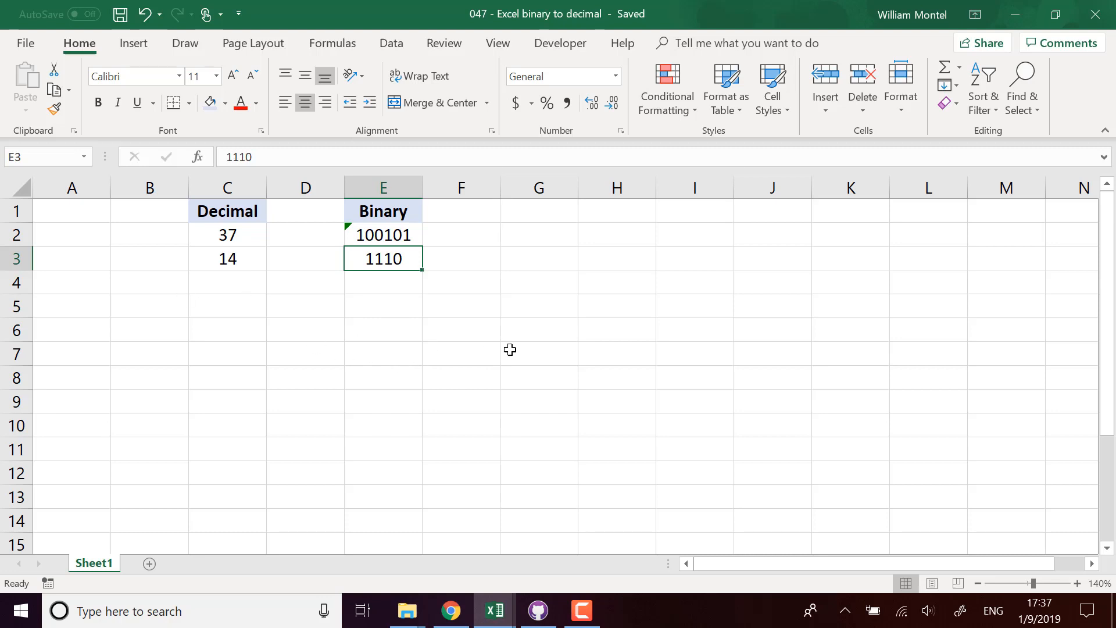
{"action": "mouse_move", "coordinate": [624, 280]}
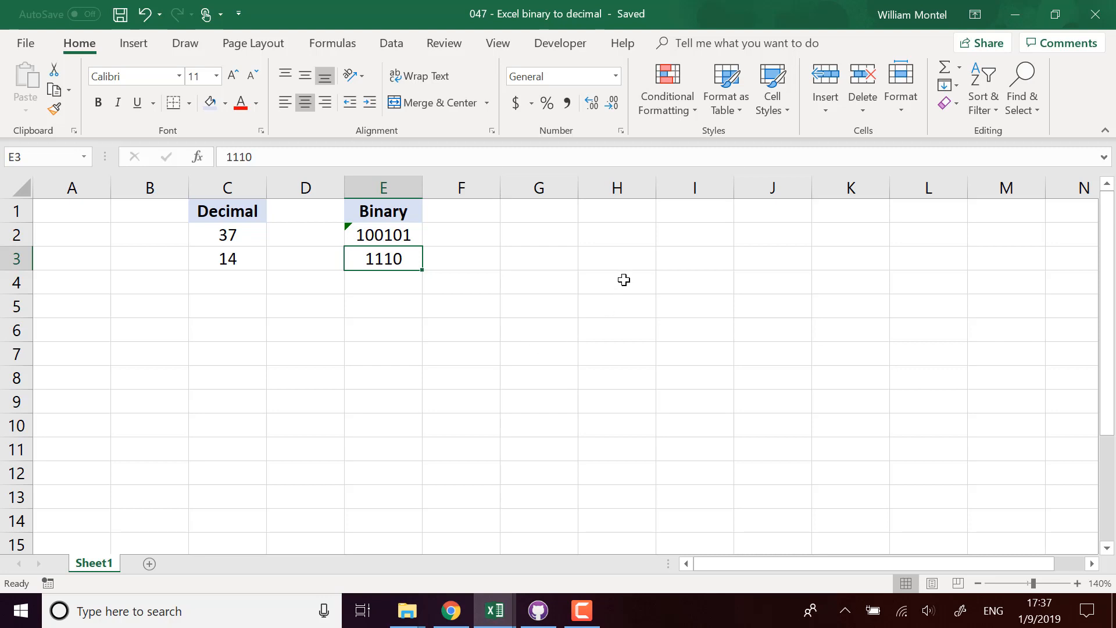
{"action": "mouse_move", "coordinate": [597, 422]}
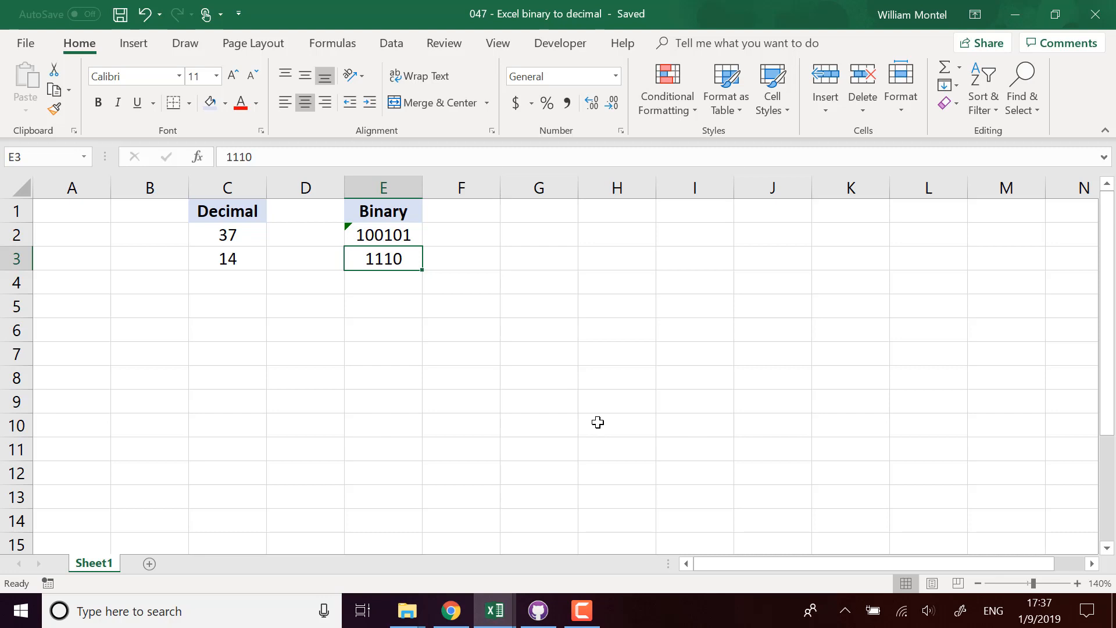
{"action": "mouse_move", "coordinate": [508, 428]}
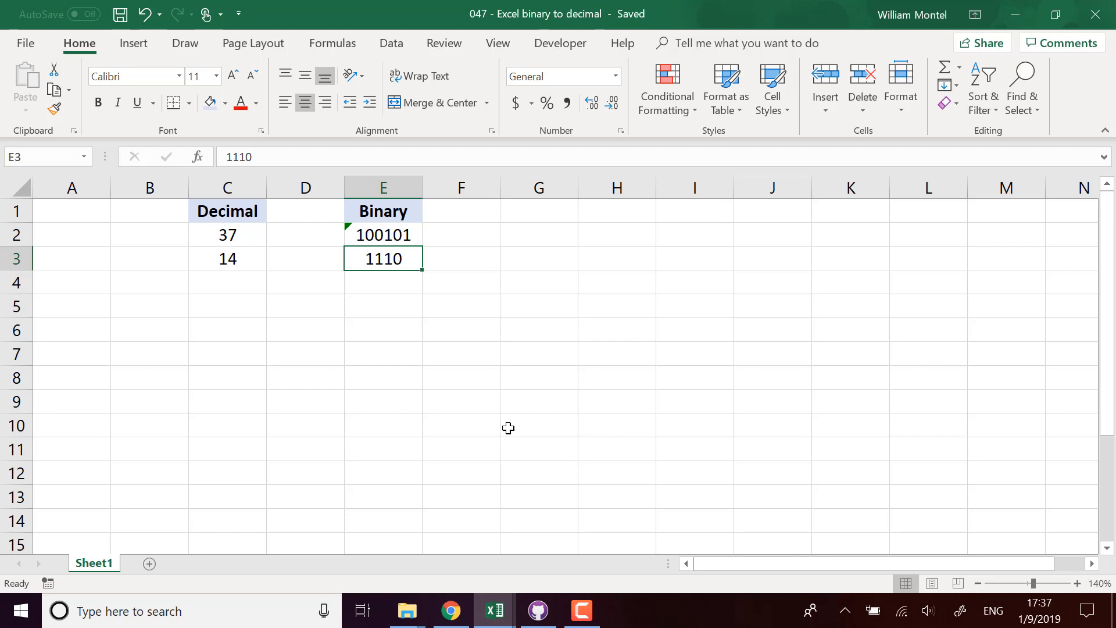
{"action": "left_click", "coordinate": [538, 425]}
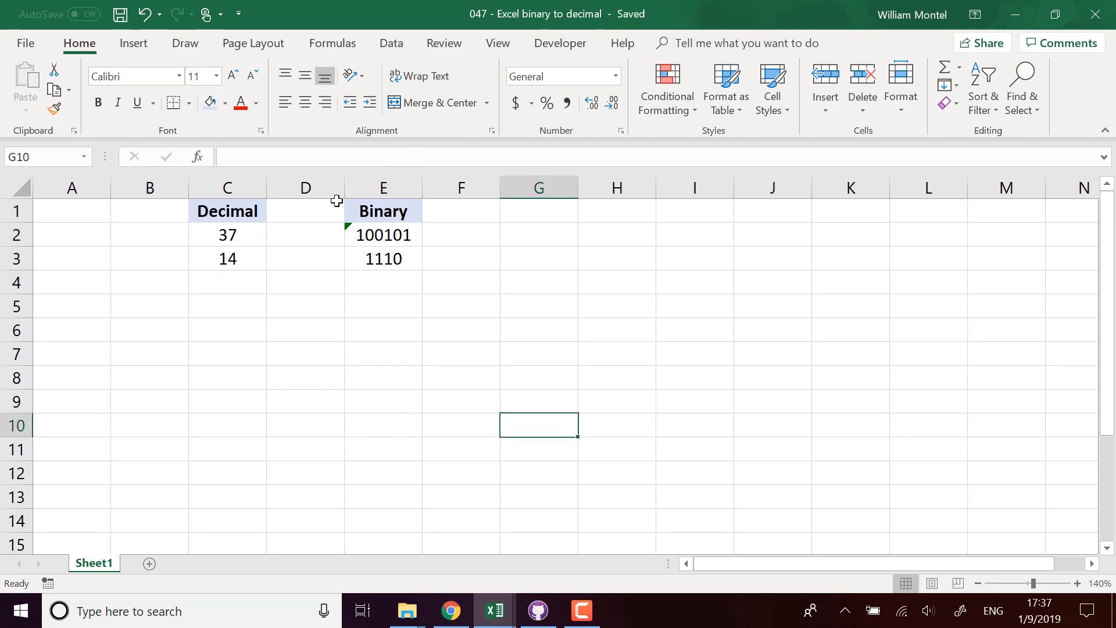
- Enter =RANDBETWEEN(1,100) in C4, fill down to C14 and copy the range
{"action": "left_click", "coordinate": [226, 281]}
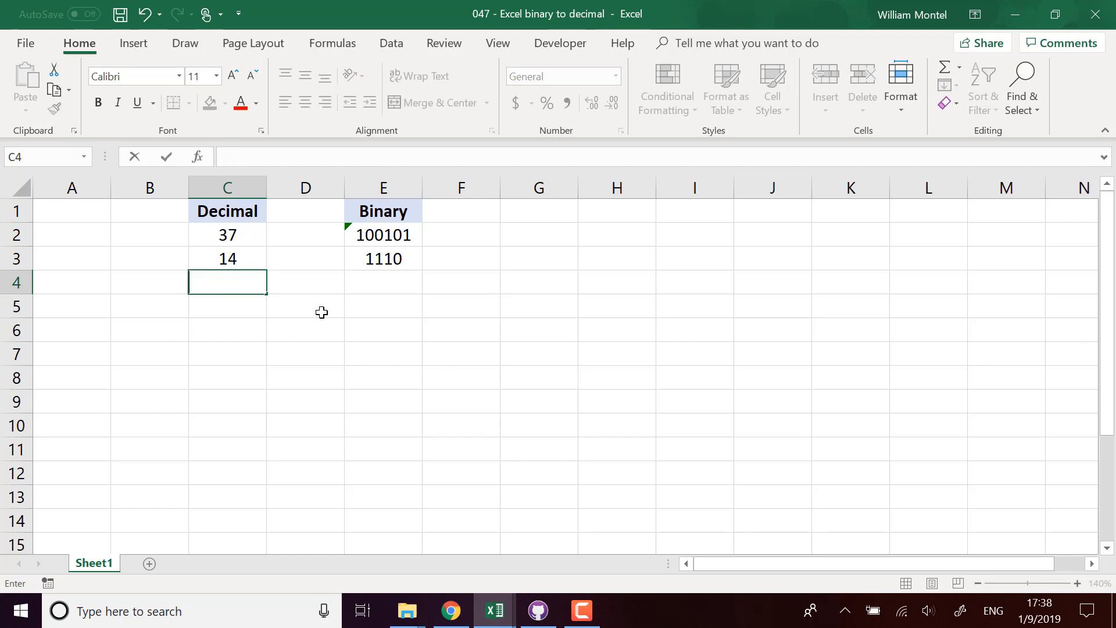
{"action": "type", "text": "=rand"}
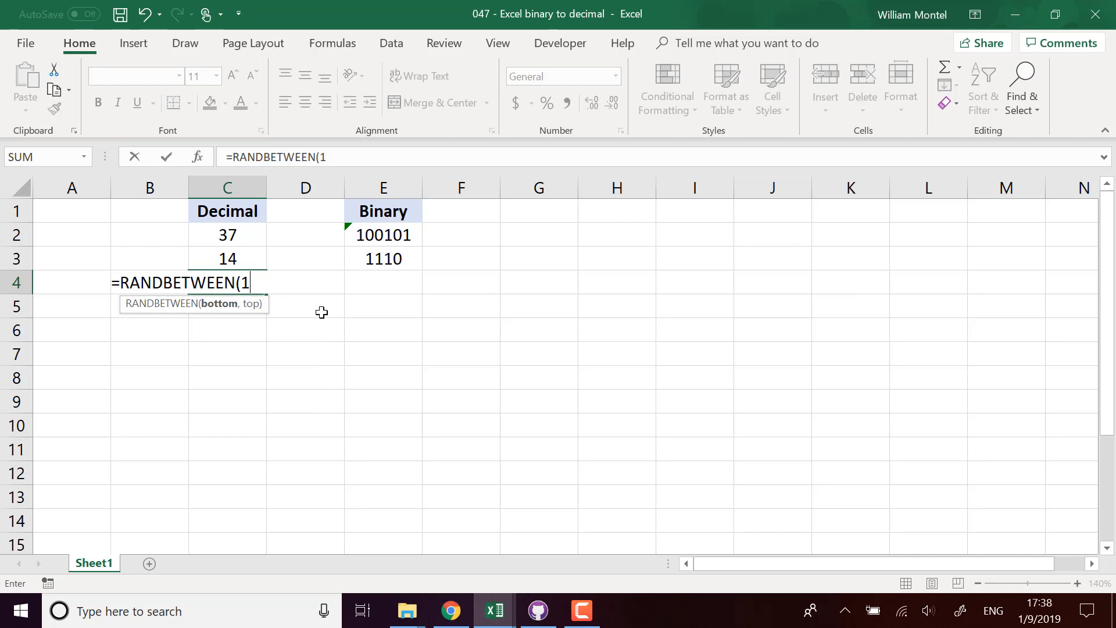
{"action": "type", "text": ",100)"}
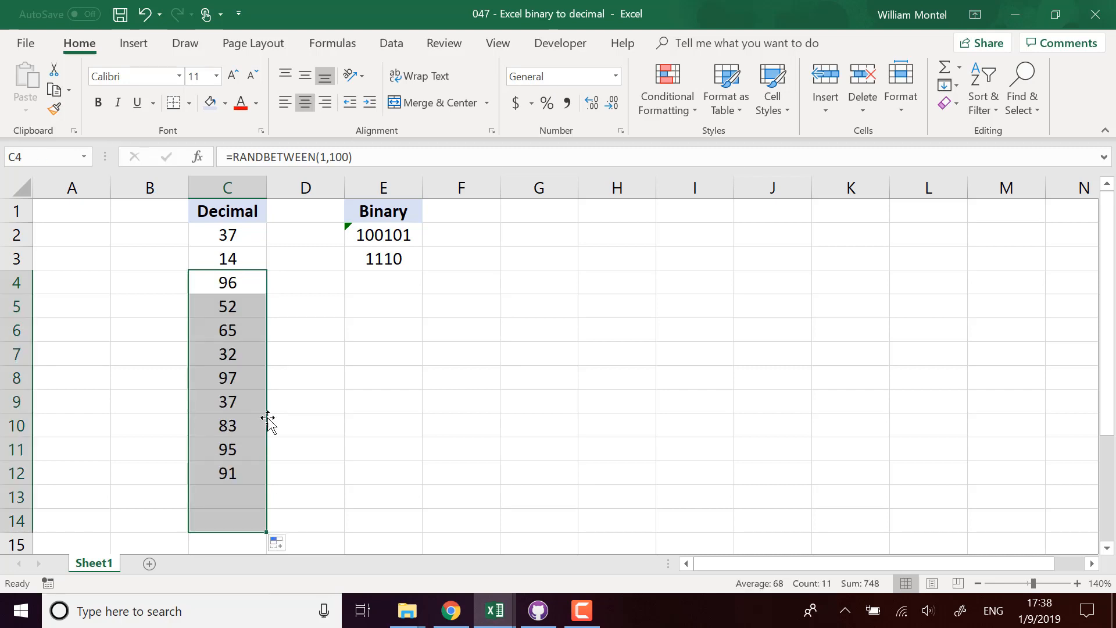
{"action": "right_click", "coordinate": [227, 281]}
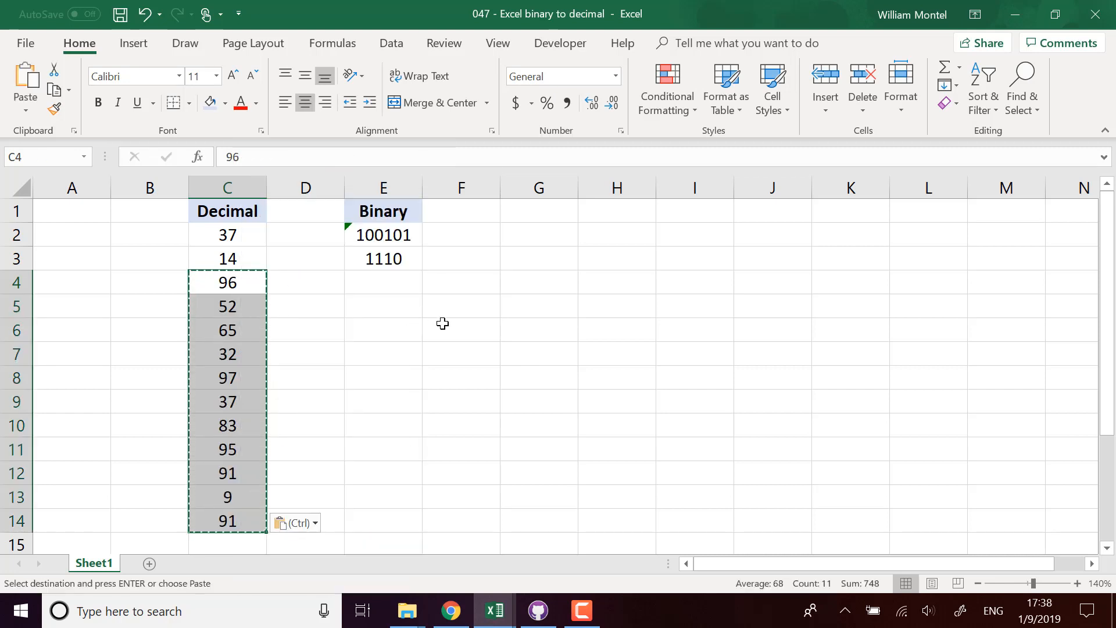
- Enter =DEC2BIN(C4) in E4 to convert the decimal to binary
{"action": "left_click", "coordinate": [382, 281]}
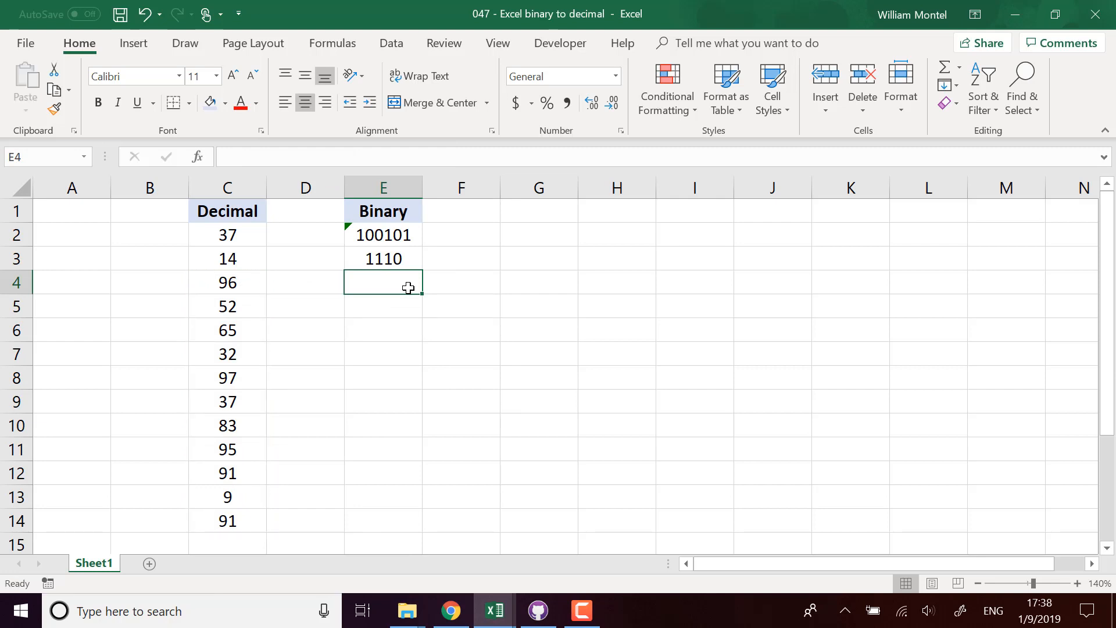
{"action": "type", "text": "=de"}
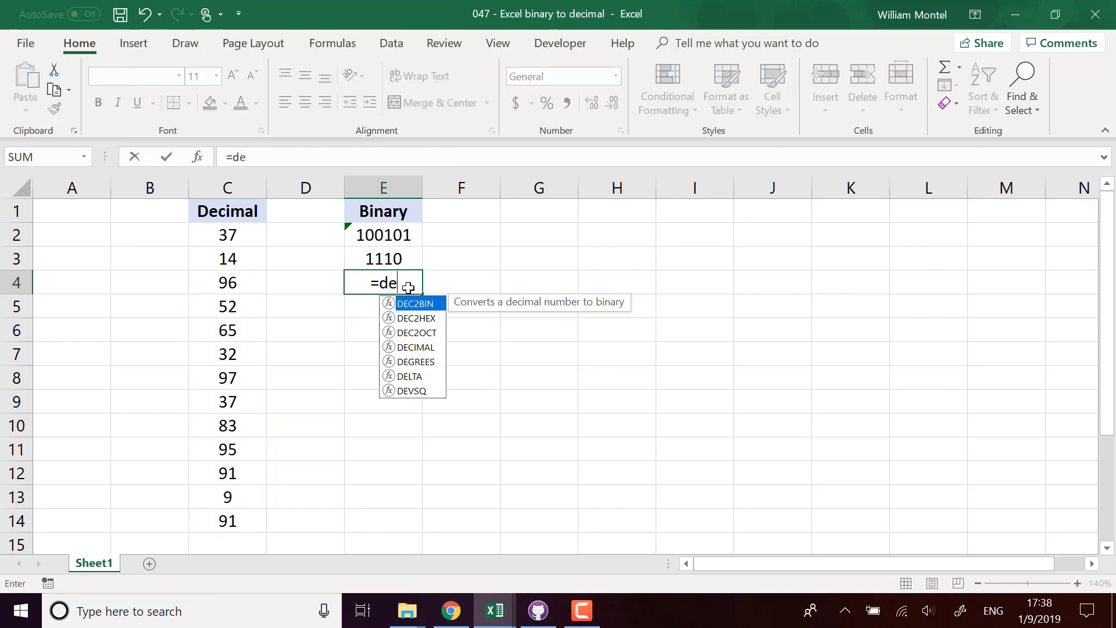
{"action": "type", "text": "2b"}
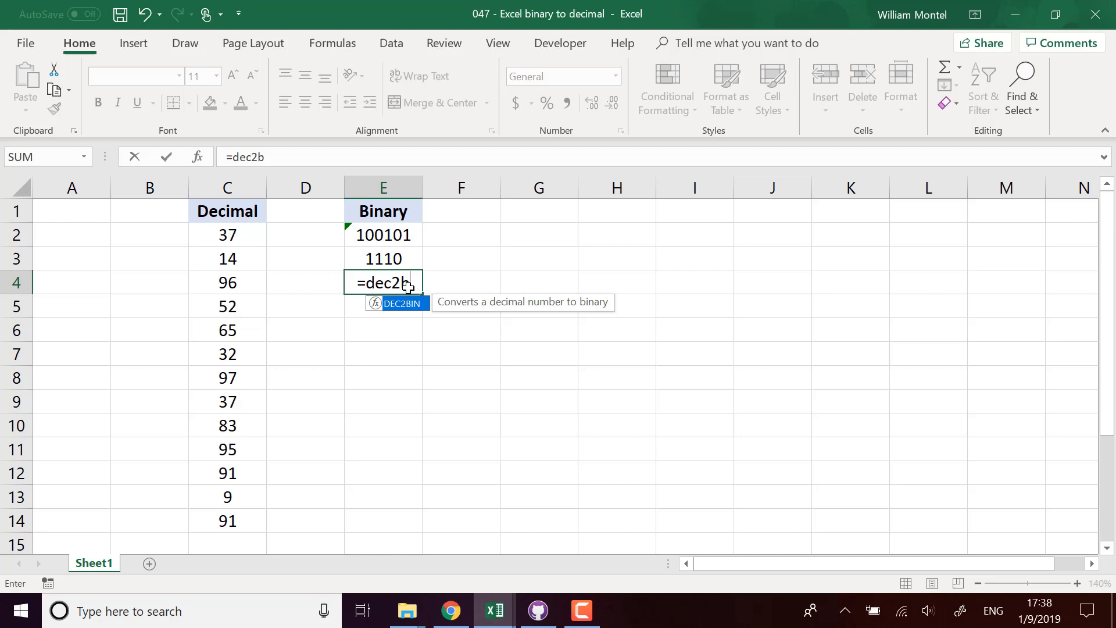
{"action": "type", "text": "in"}
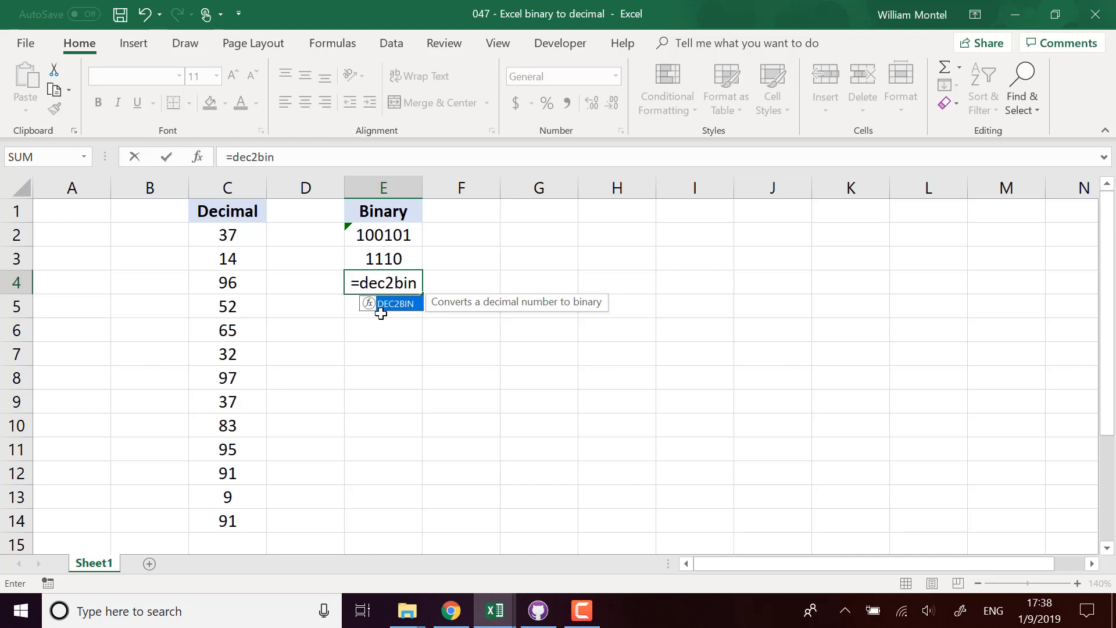
{"action": "mouse_move", "coordinate": [427, 311]}
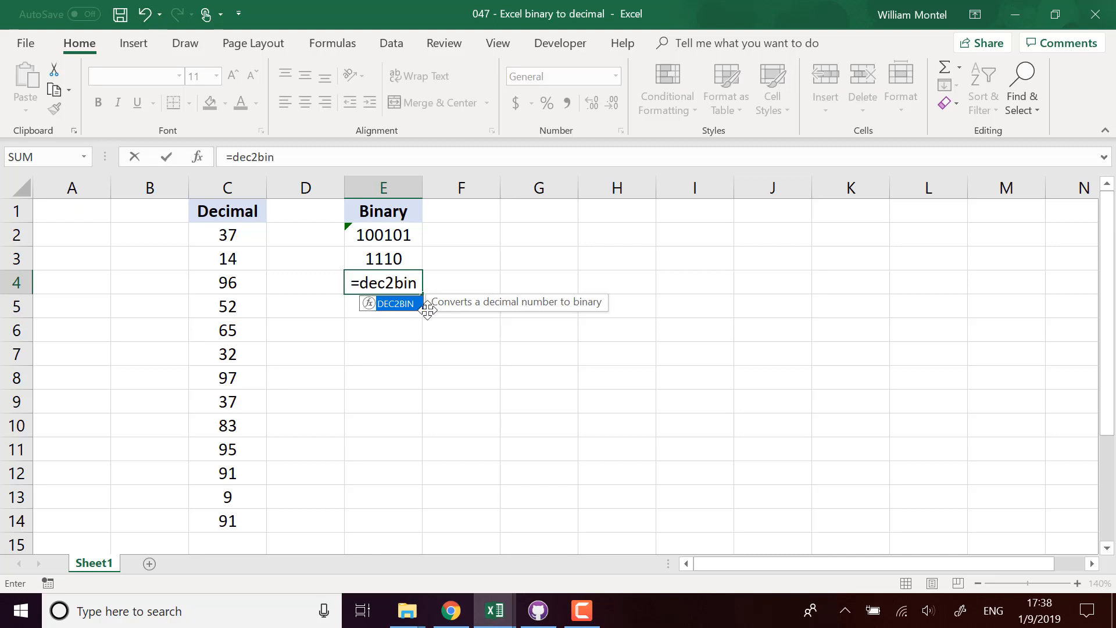
{"action": "left_click", "coordinate": [227, 282]}
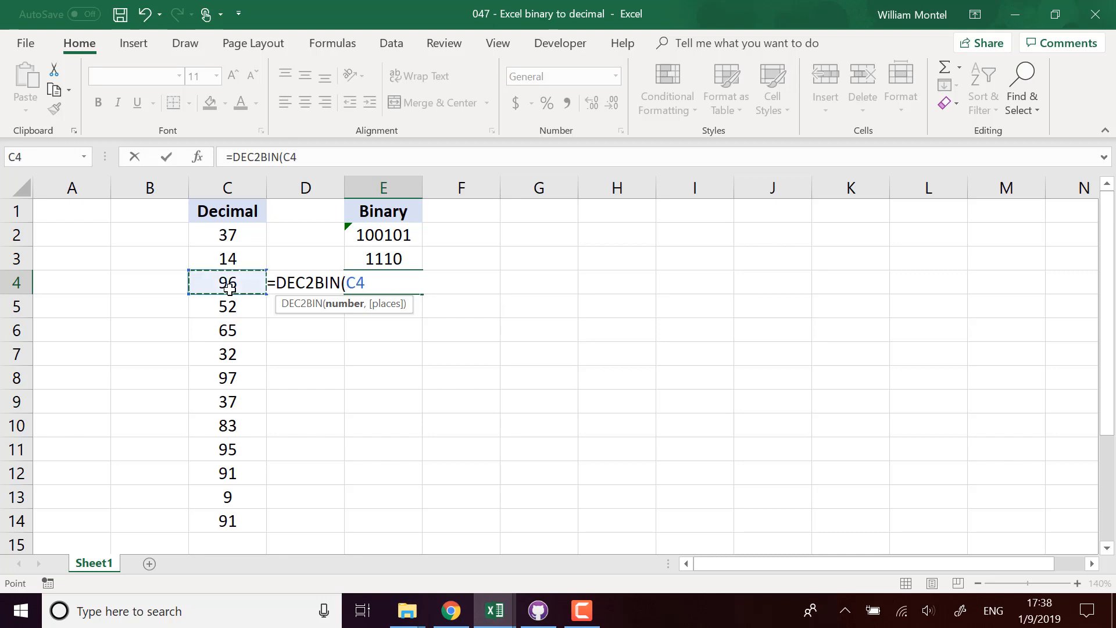
{"action": "mouse_move", "coordinate": [363, 299]}
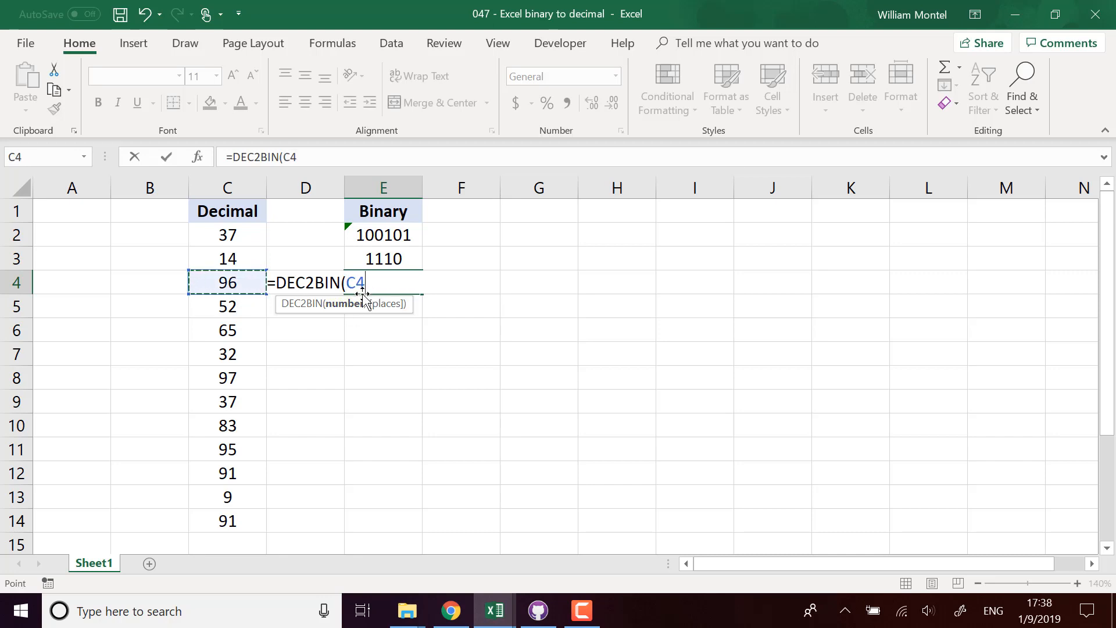
{"action": "key", "text": "Return"}
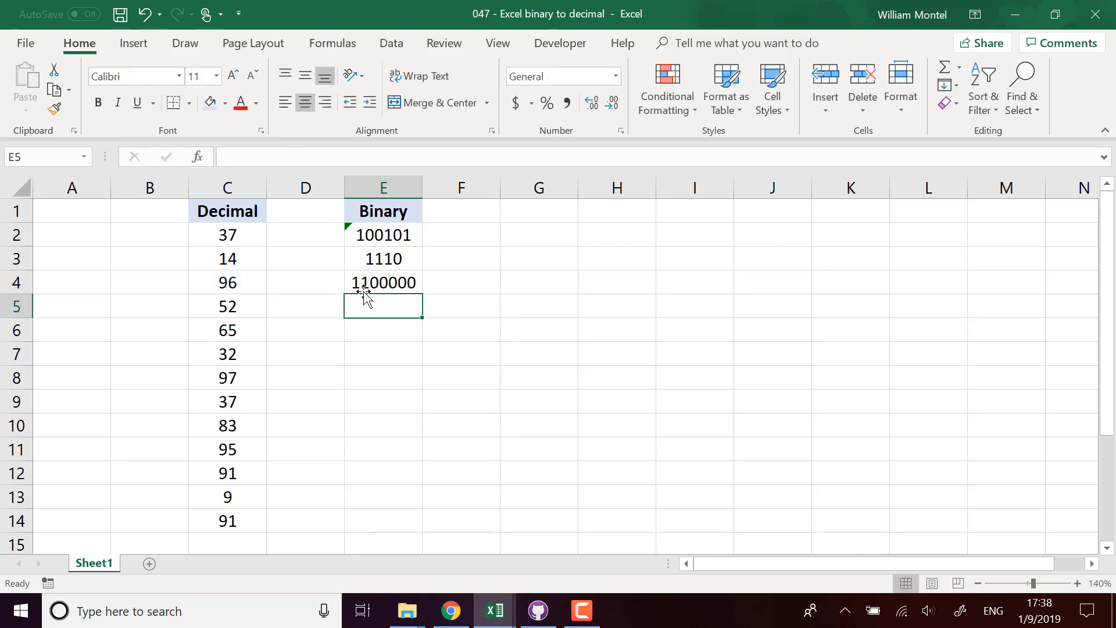
- Fill the DEC2BIN formula from E4 down to E14
{"action": "left_click", "coordinate": [383, 283]}
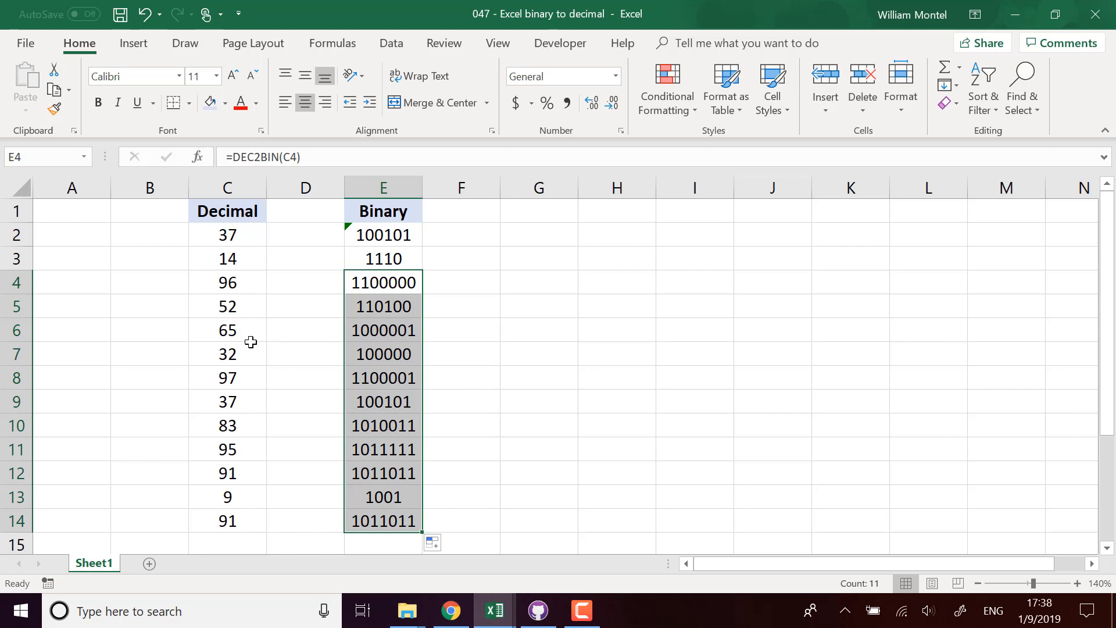
{"action": "mouse_move", "coordinate": [337, 200]}
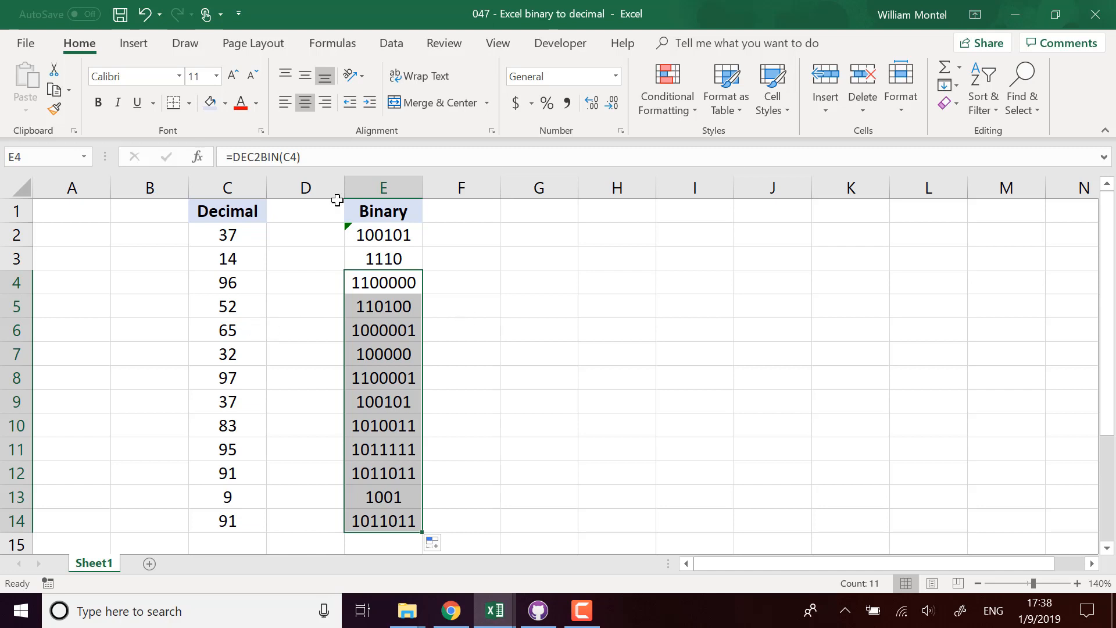
{"action": "mouse_move", "coordinate": [383, 281]}
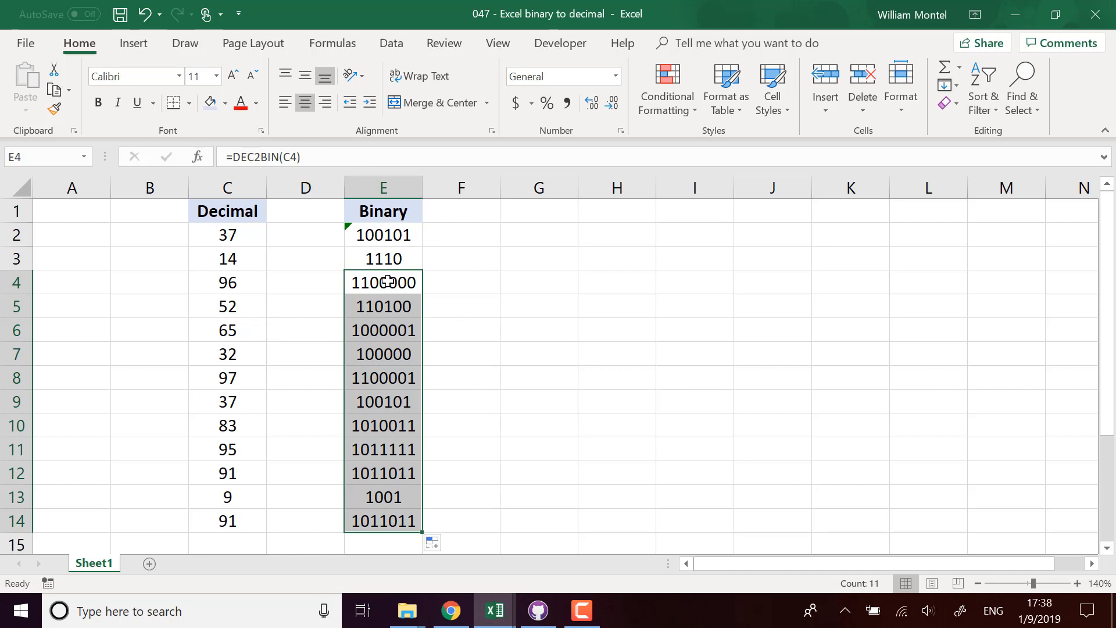
{"action": "mouse_move", "coordinate": [534, 412]}
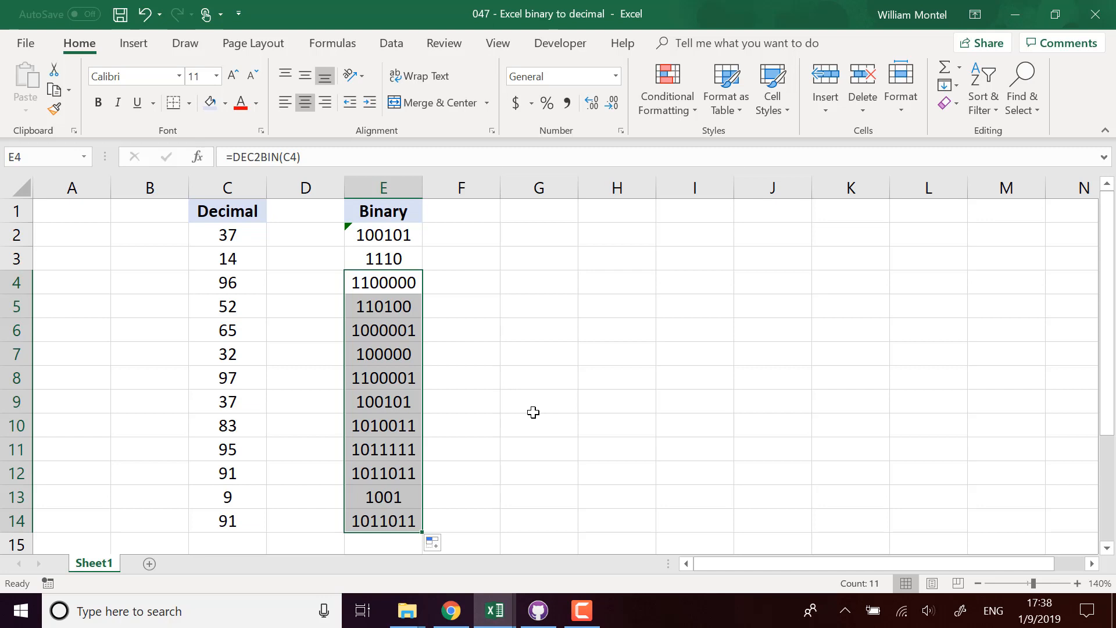
{"action": "mouse_move", "coordinate": [413, 321]}
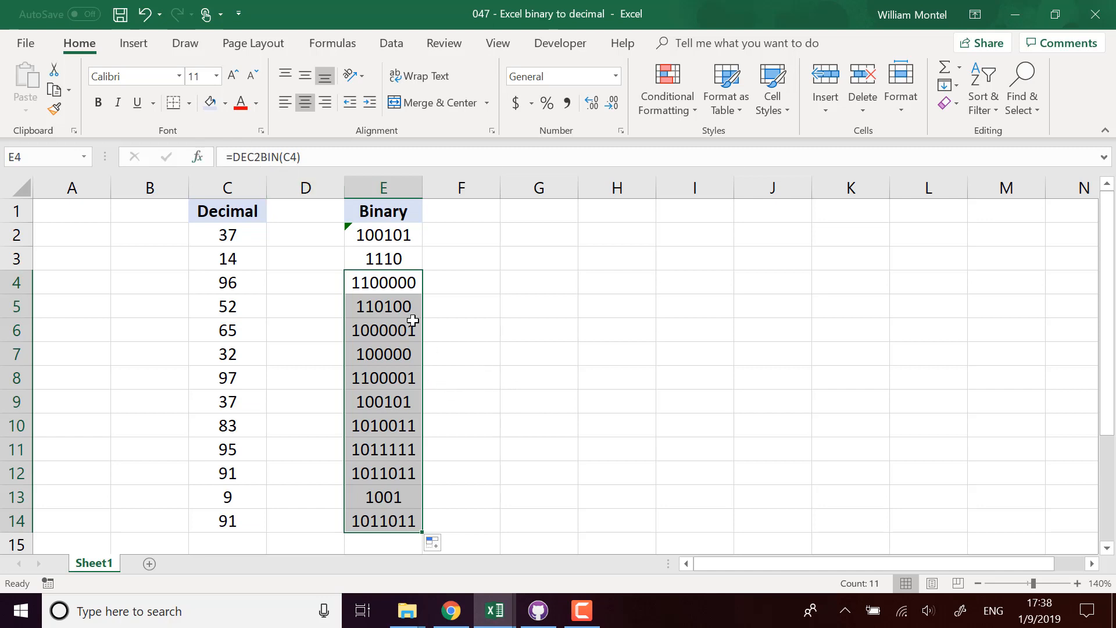
{"action": "scroll", "scroll_direction": "down", "scroll_amount": 3}
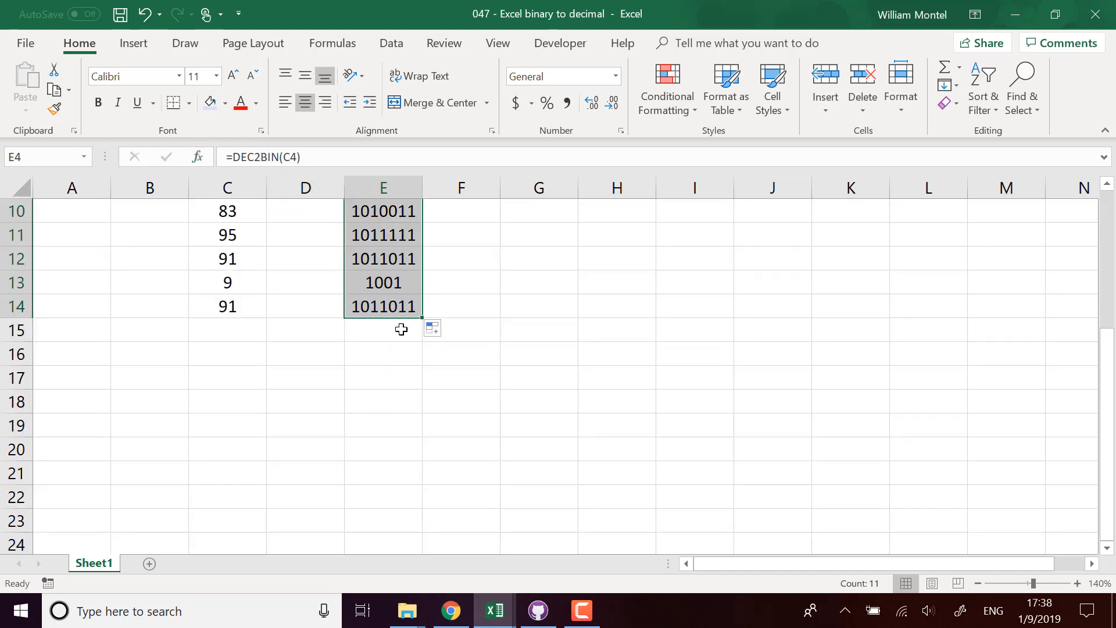
- Enter =BIN2DEC(E4) in G4 and fill it down to G14
{"action": "left_click", "coordinate": [539, 282]}
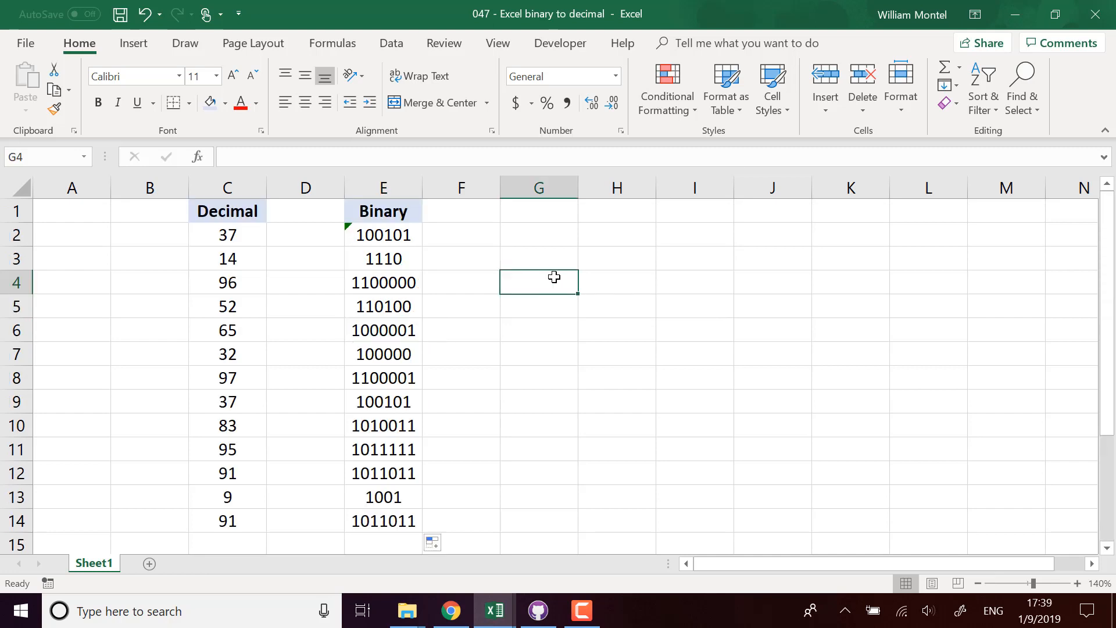
{"action": "type", "text": "="}
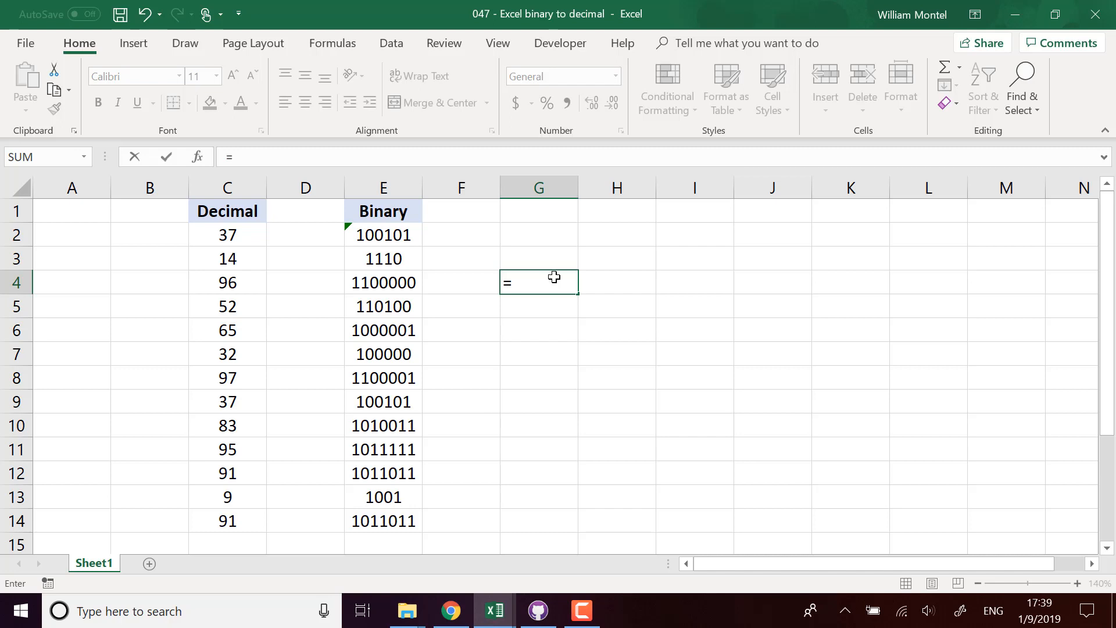
{"action": "type", "text": "bin2dec(F4"}
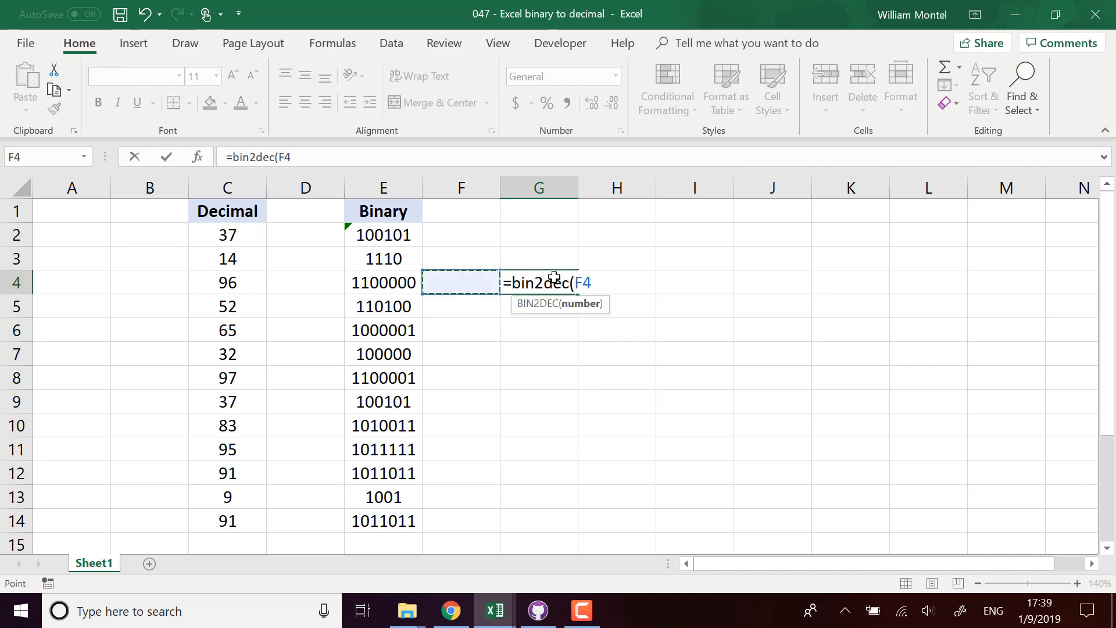
{"action": "left_click", "coordinate": [383, 281]}
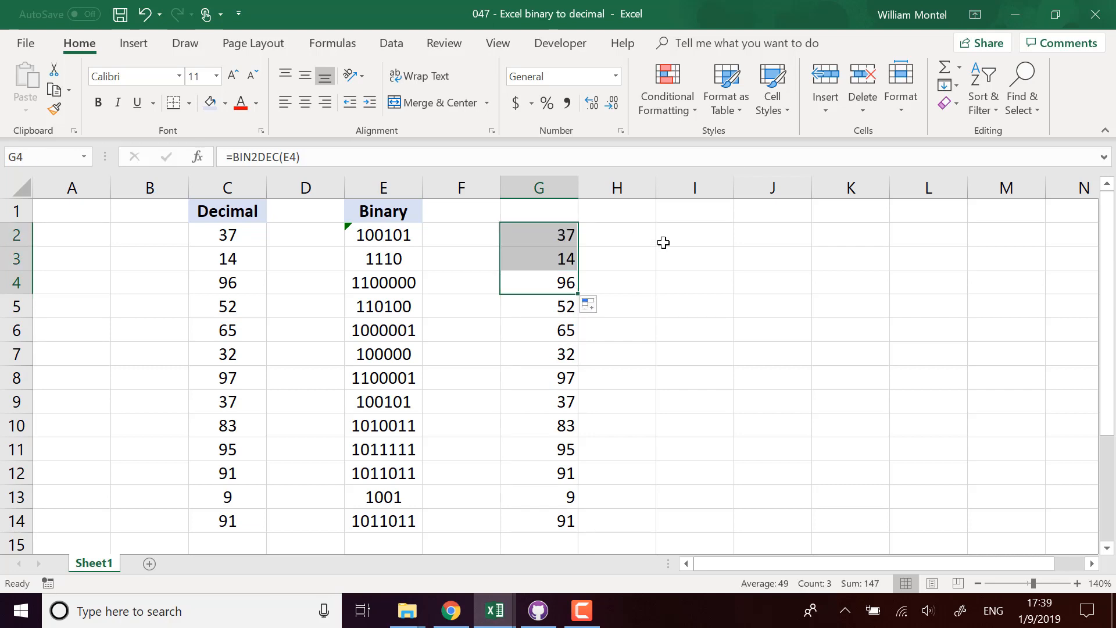
- Copy the Decimal heading from C1 into G1 above the results
{"action": "left_click", "coordinate": [227, 211]}
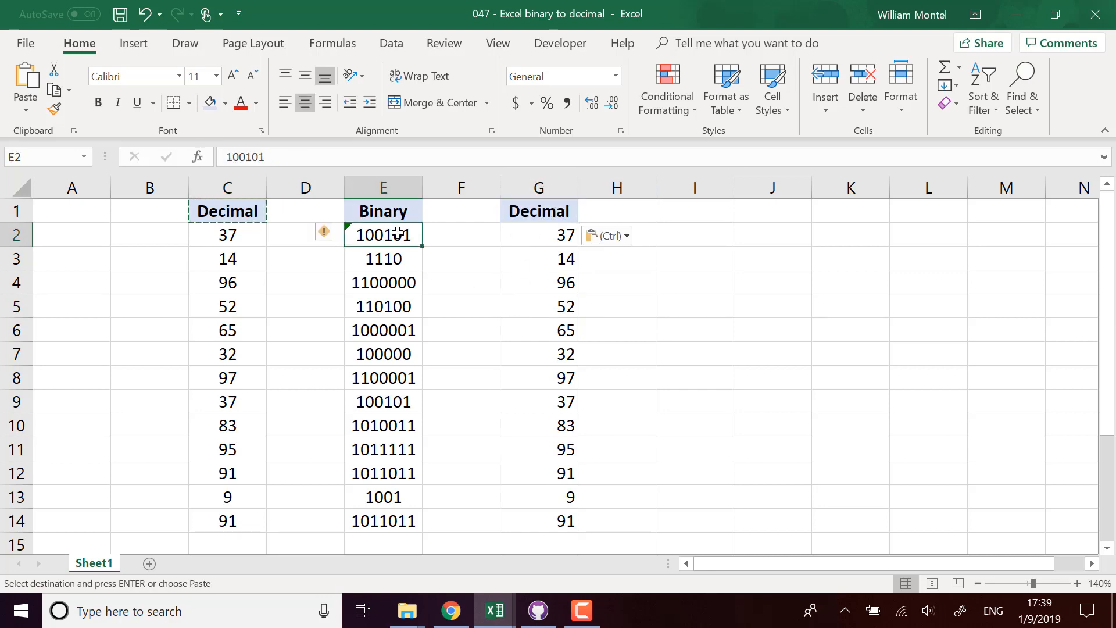
{"action": "left_click", "coordinate": [693, 330]}
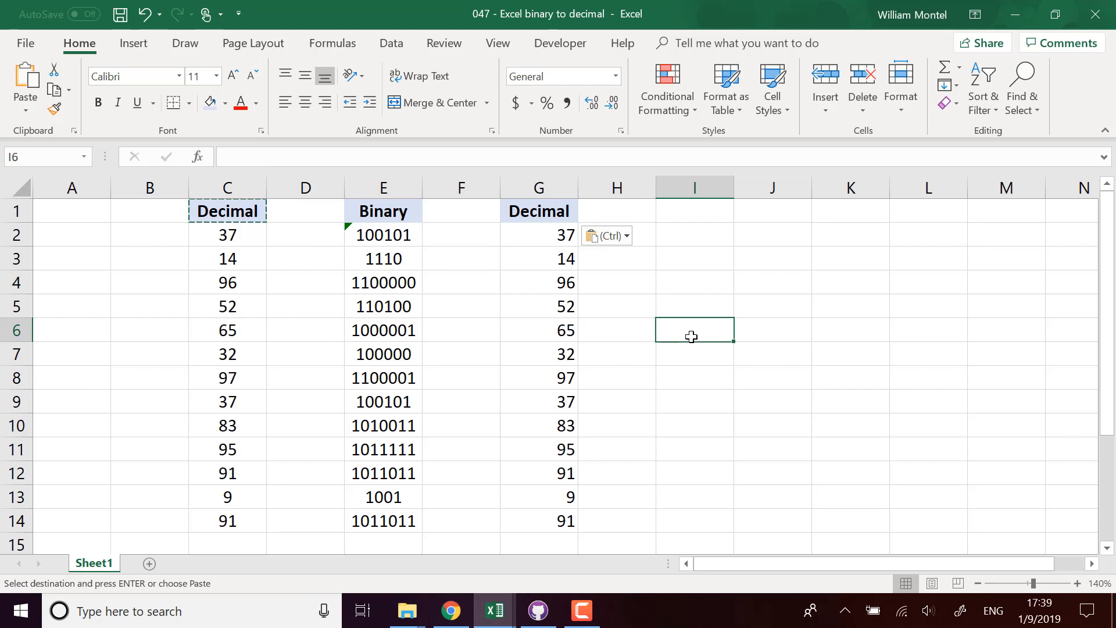
{"action": "mouse_move", "coordinate": [668, 398]}
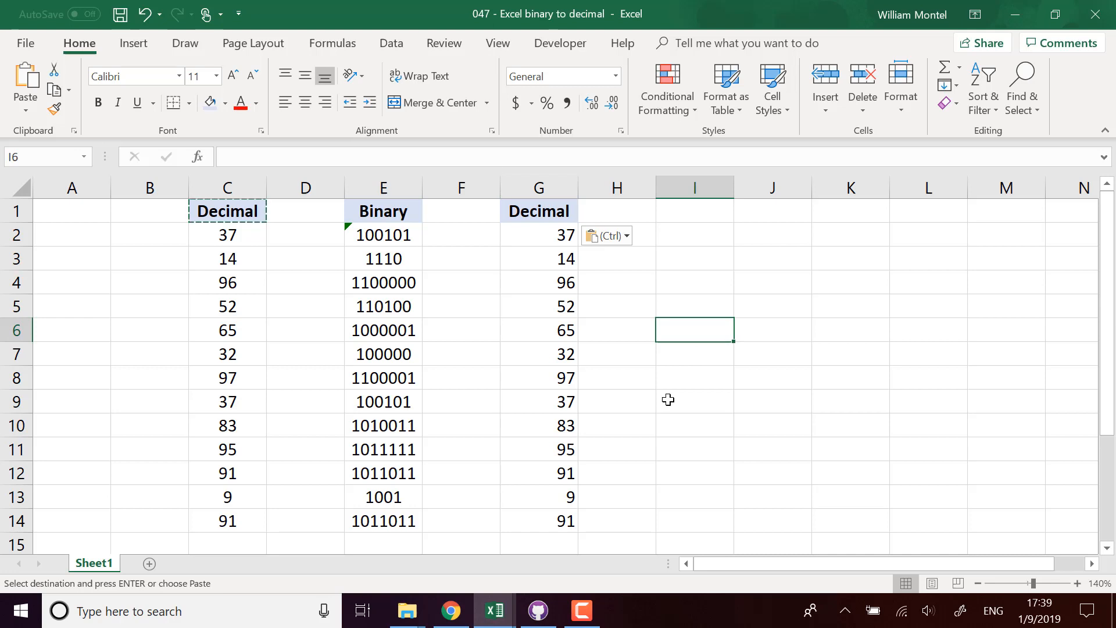